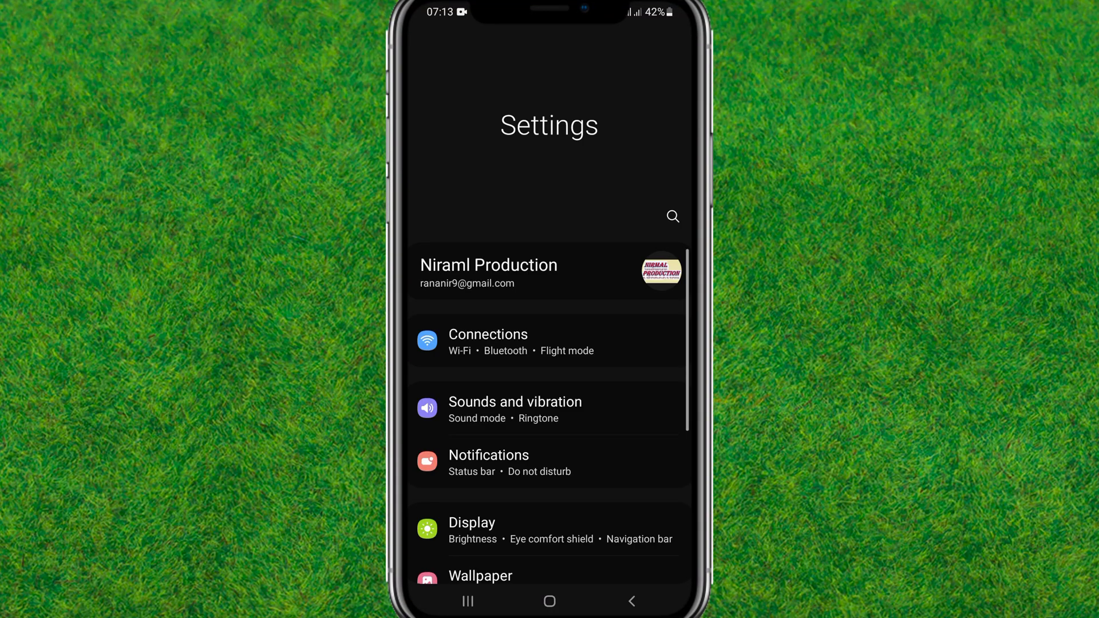
- Scroll the Settings main page and open Apps to list installed apps
{"action": "scroll", "scroll_direction": "down", "scroll_amount": 3}
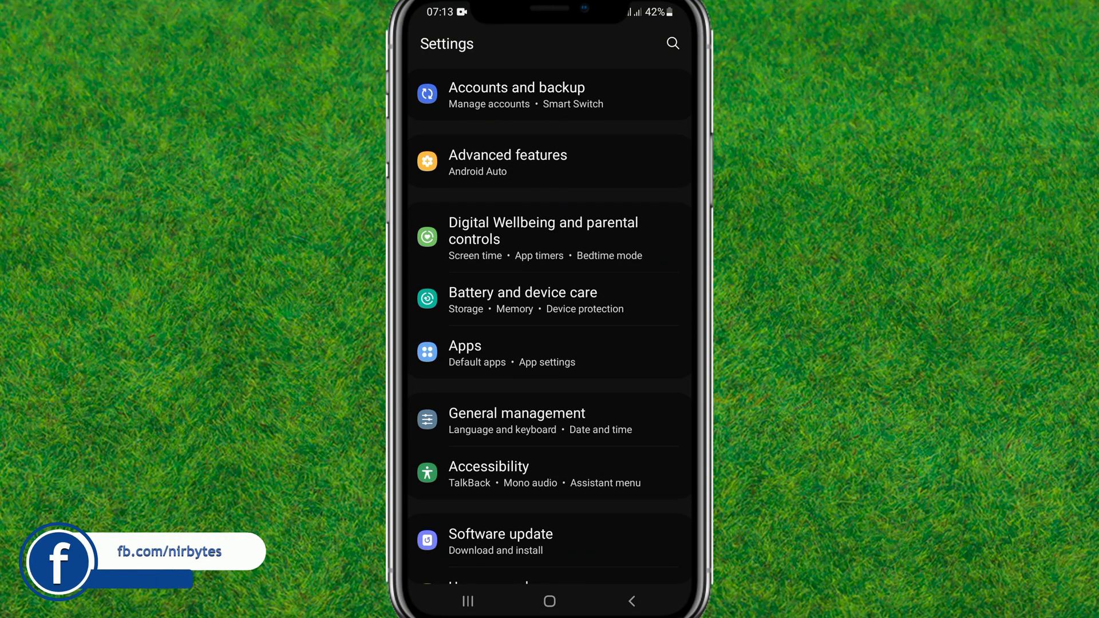
{"action": "left_click", "coordinate": [465, 346]}
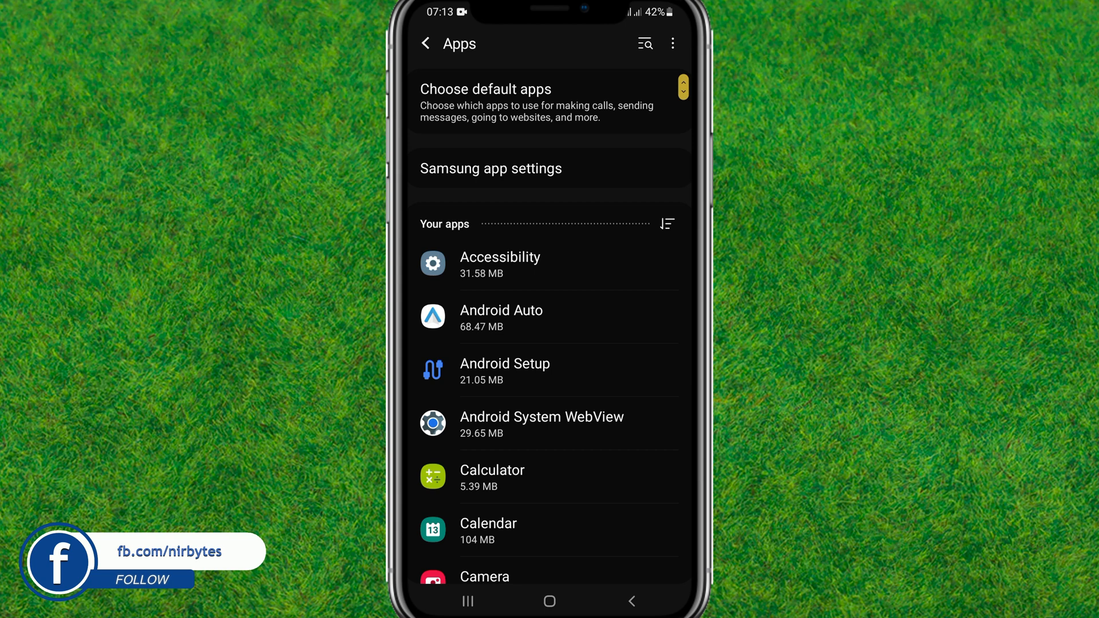
- Search the Apps list for 'face' to find Facebook
{"action": "left_click", "coordinate": [643, 43]}
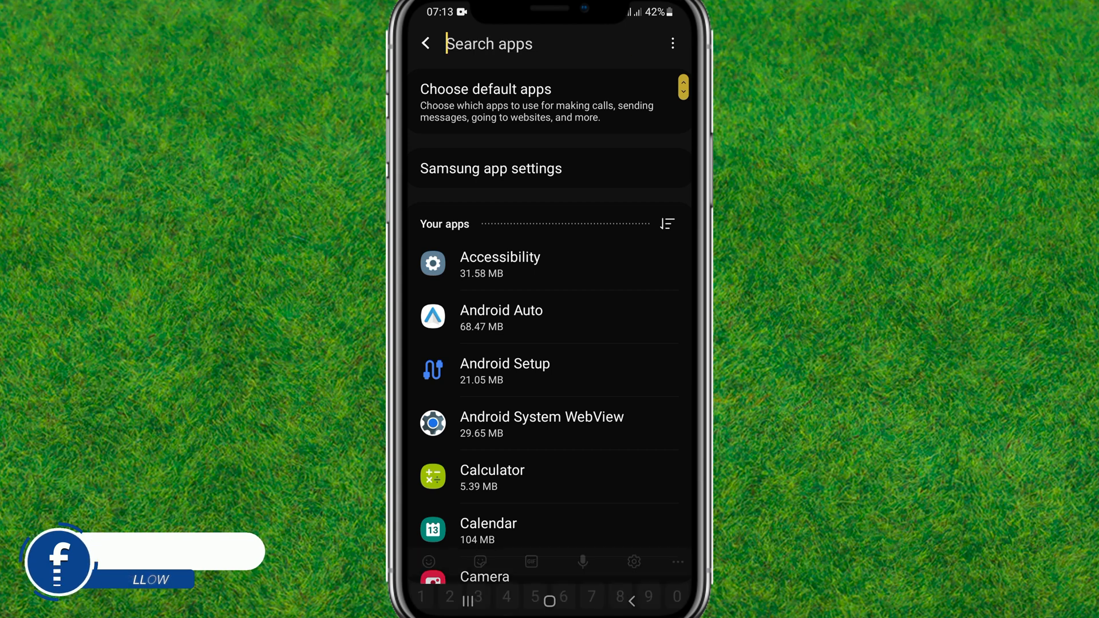
{"action": "left_click", "coordinate": [511, 44]}
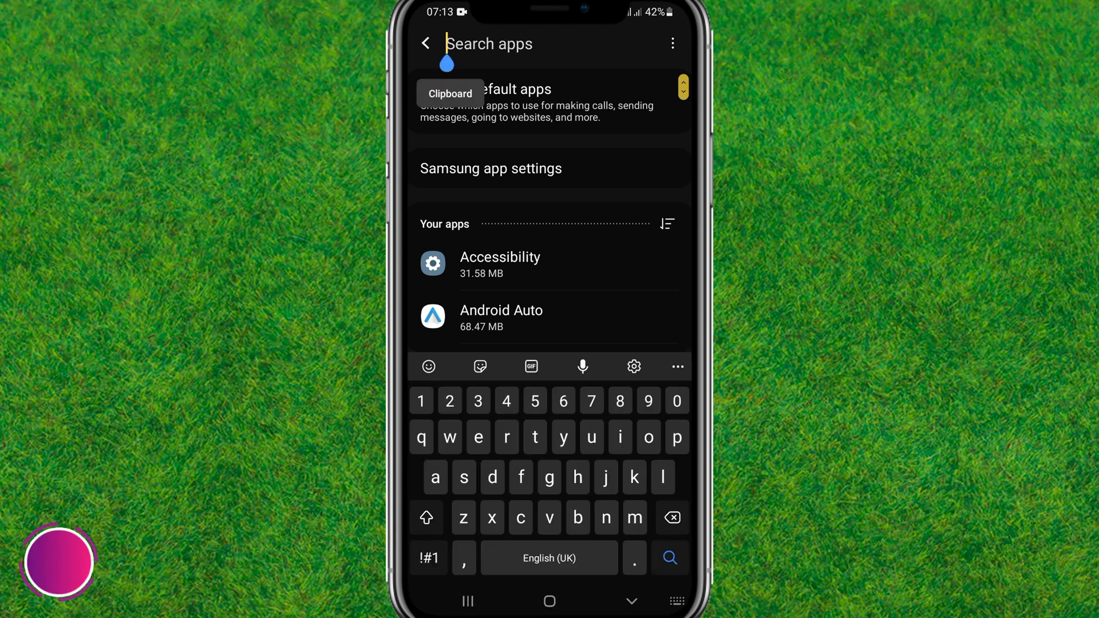
{"action": "type", "text": "face"}
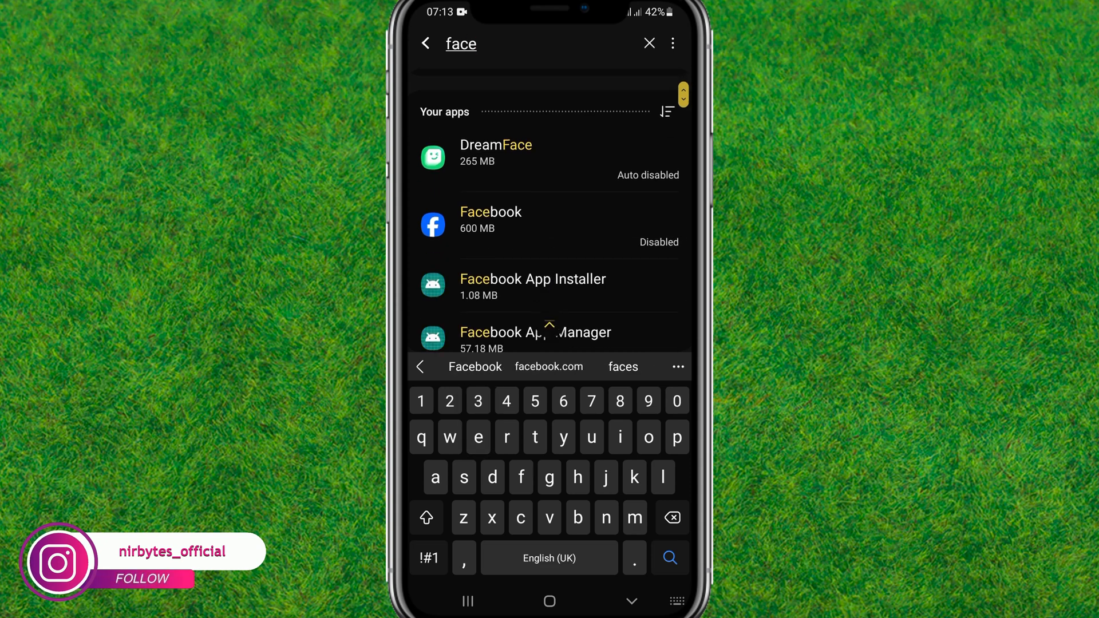
{"action": "key", "text": "Backspace"}
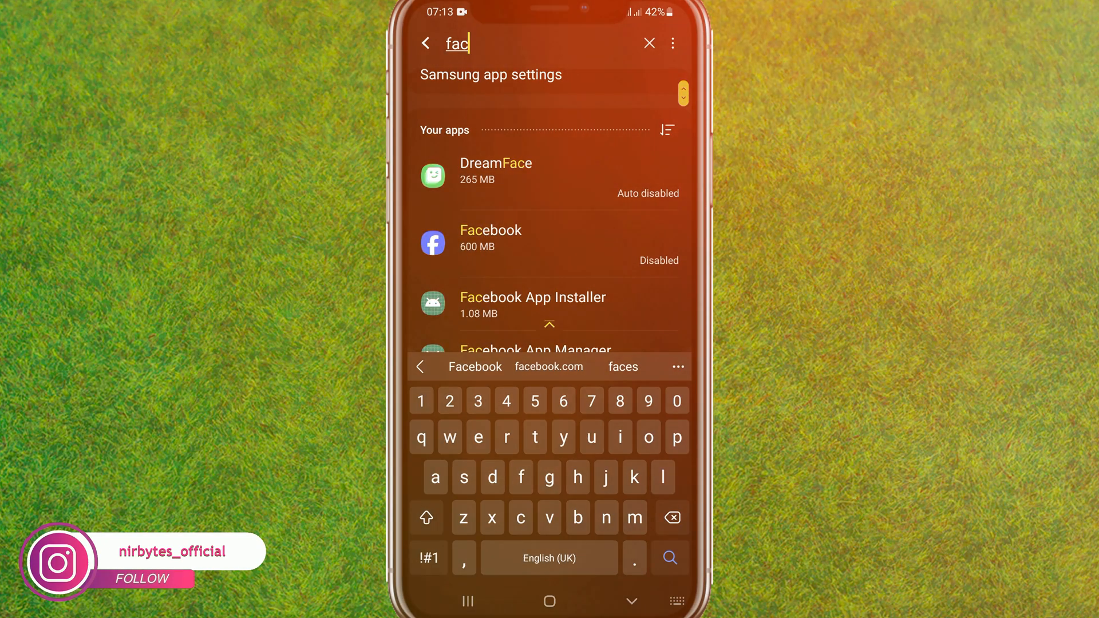
{"action": "left_click", "coordinate": [649, 43]}
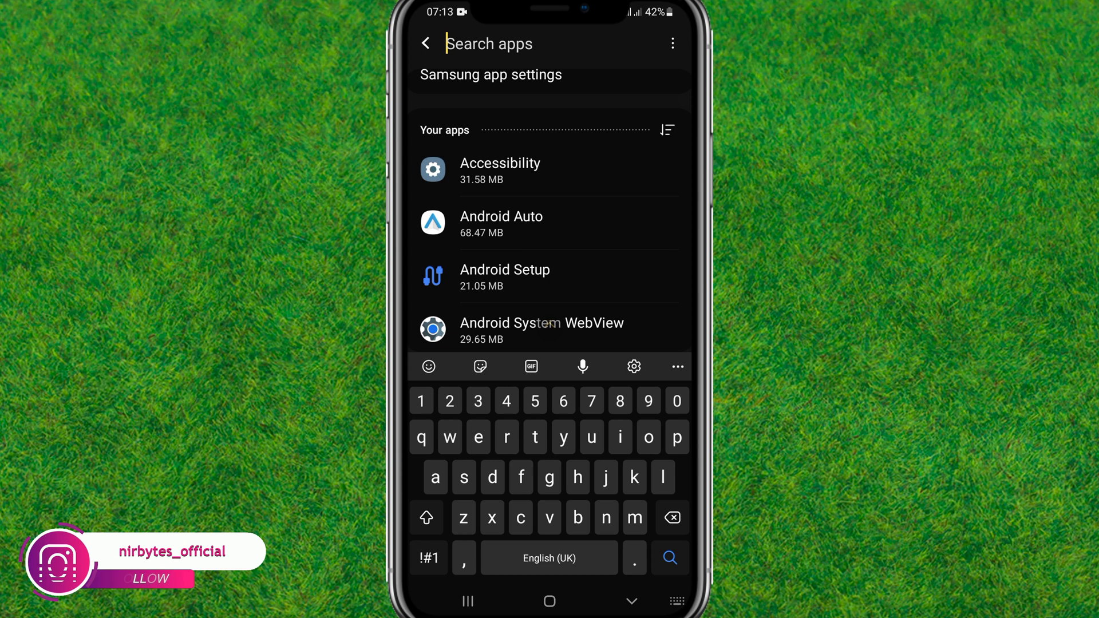
{"action": "type", "text": "face"}
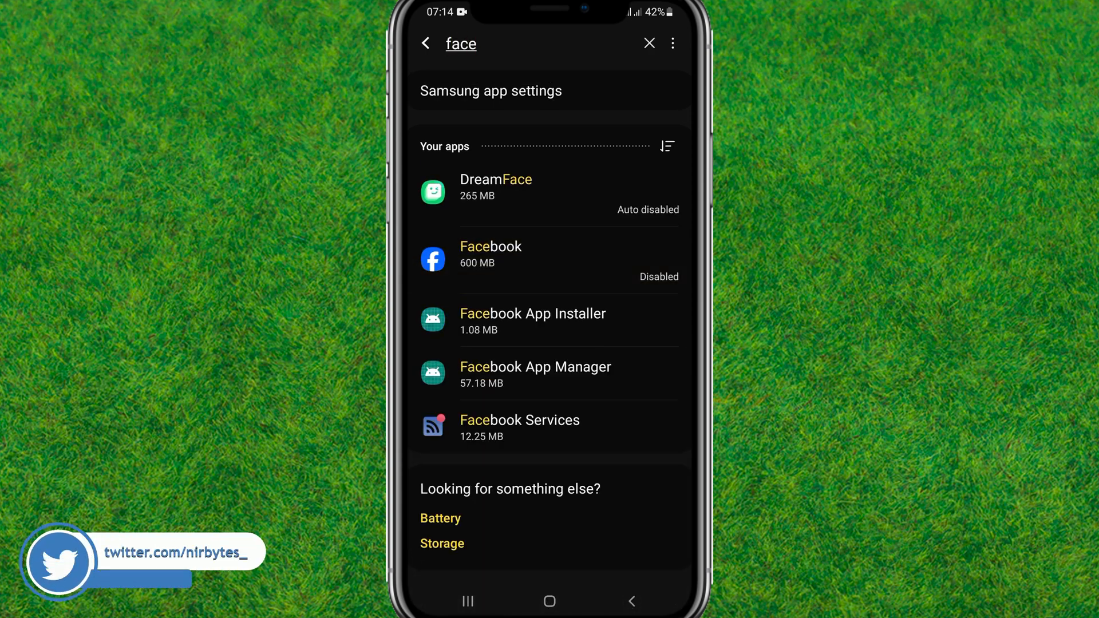
- Open Facebook's app info and its Storage page showing 14.45 MB cache
{"action": "left_click", "coordinate": [491, 256]}
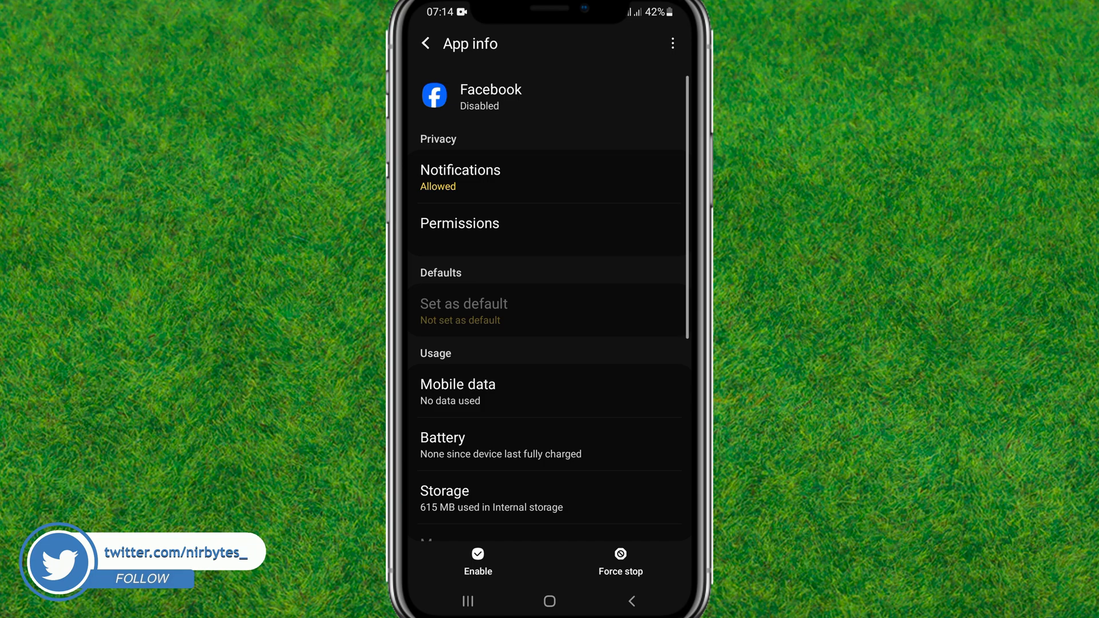
{"action": "scroll", "scroll_direction": "down", "scroll_amount": 3}
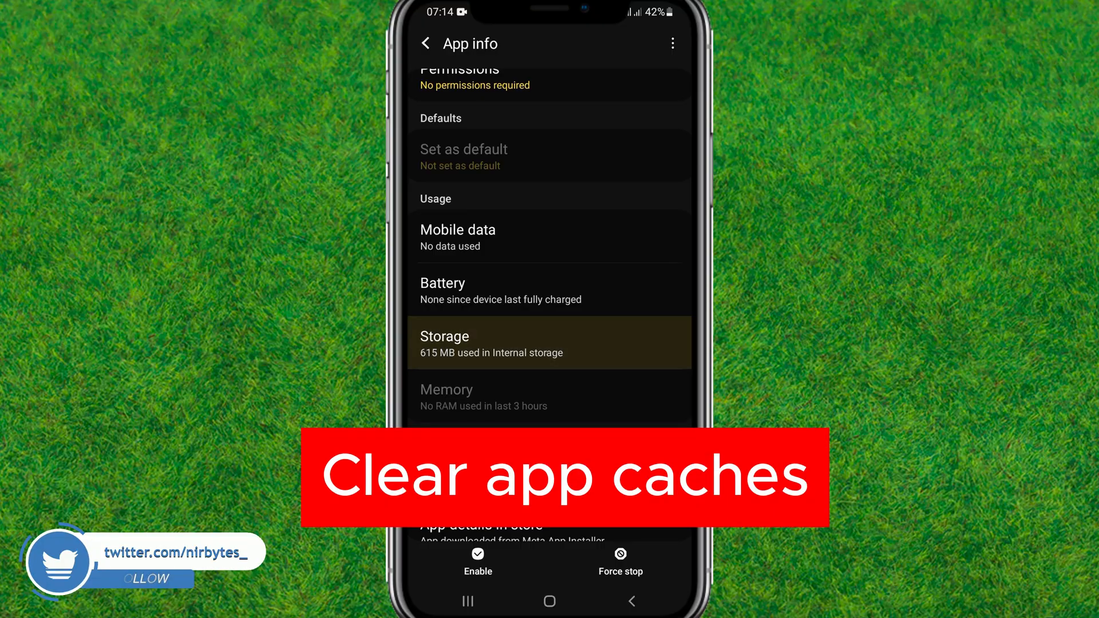
{"action": "left_click", "coordinate": [550, 344]}
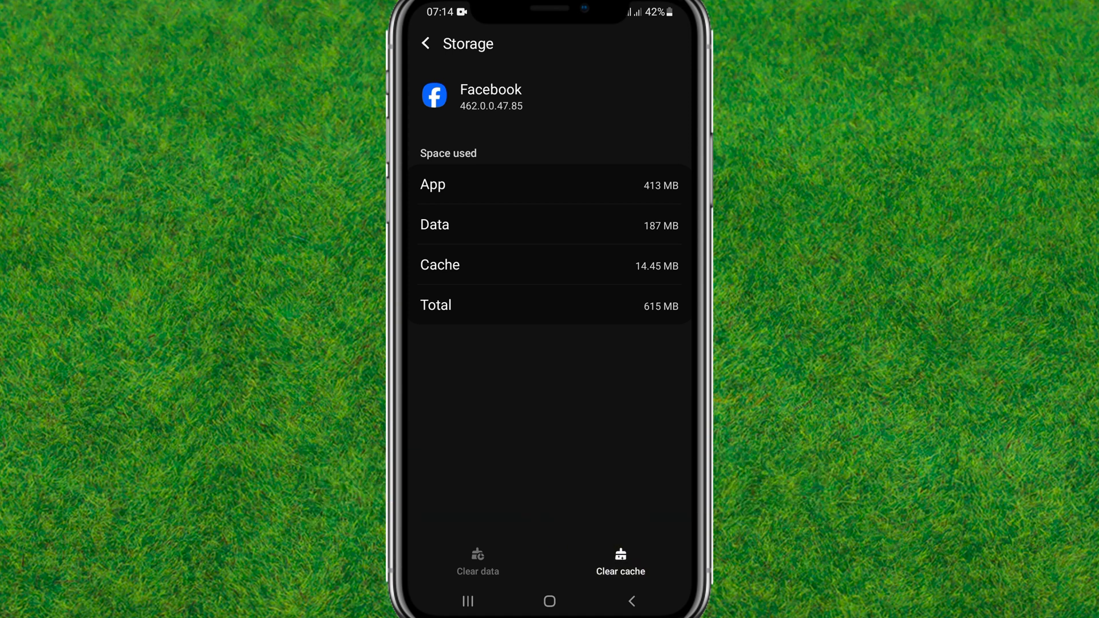
- Clear Facebook's cache to 0 B and return to the home screen
{"action": "left_click", "coordinate": [619, 559]}
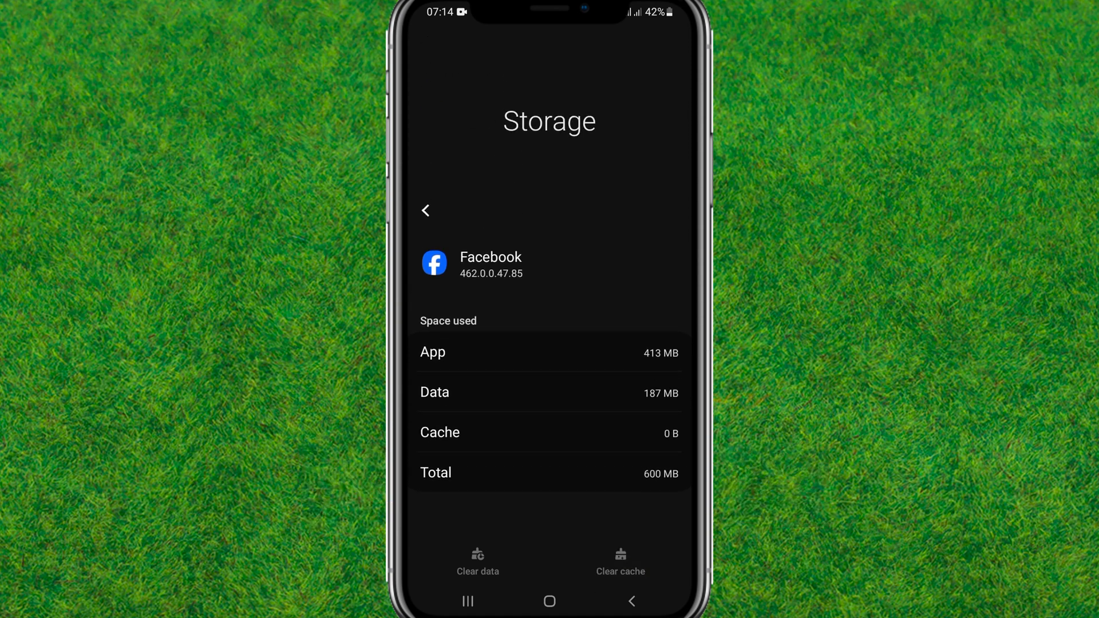
{"action": "left_click", "coordinate": [425, 211]}
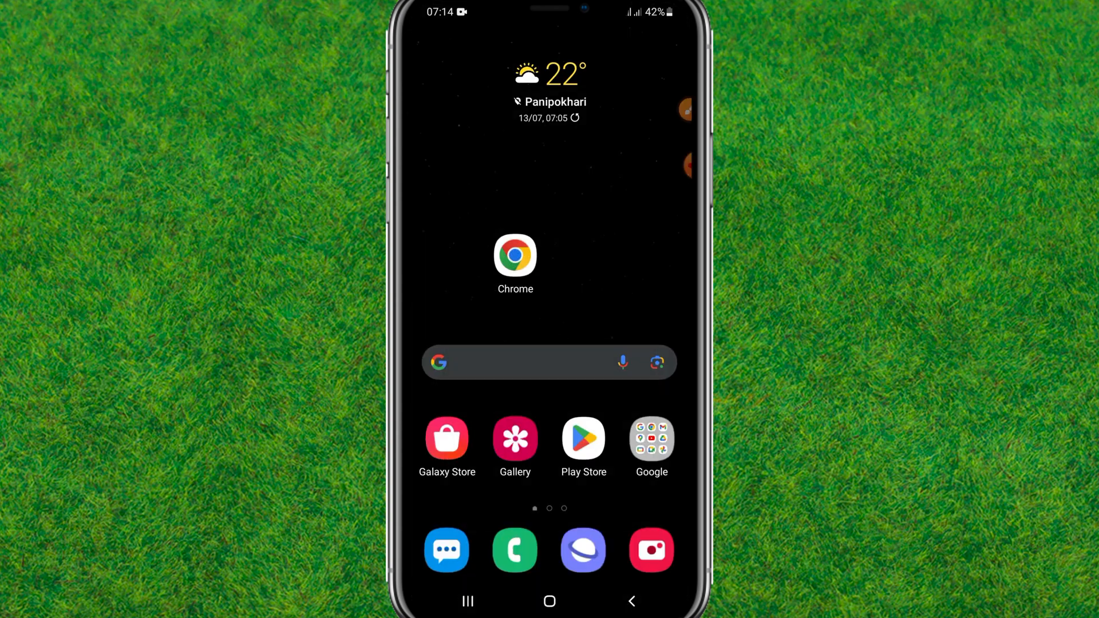
- Launch Play Store, search 'fa', and pick the facebook suggestion
{"action": "left_click", "coordinate": [583, 438]}
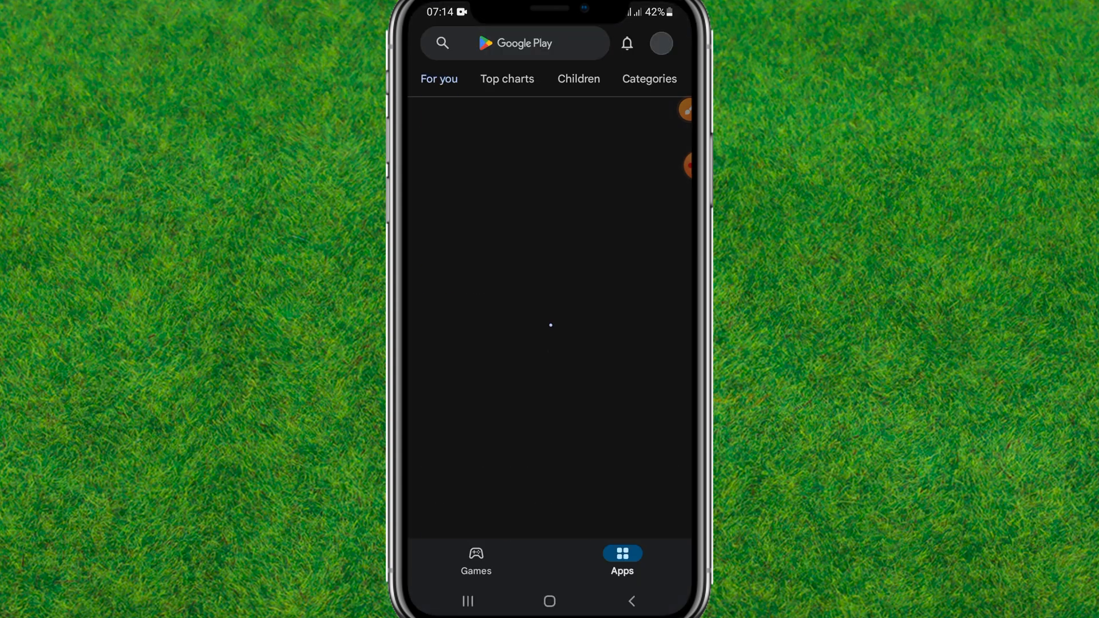
{"action": "left_click", "coordinate": [491, 44]}
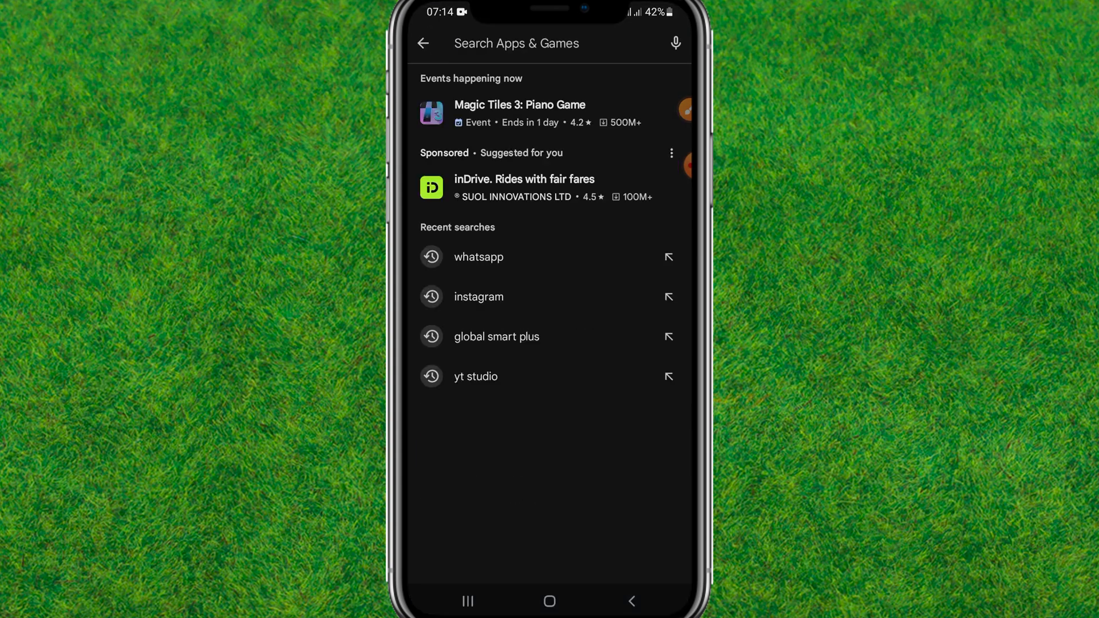
{"action": "type", "text": "face"}
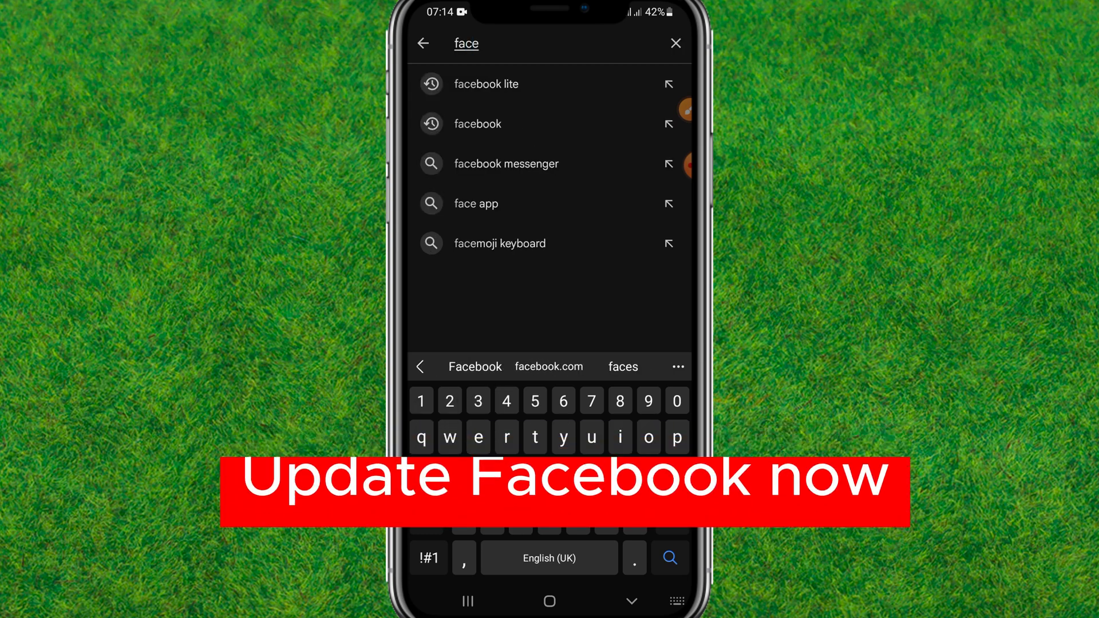
{"action": "left_click", "coordinate": [477, 124]}
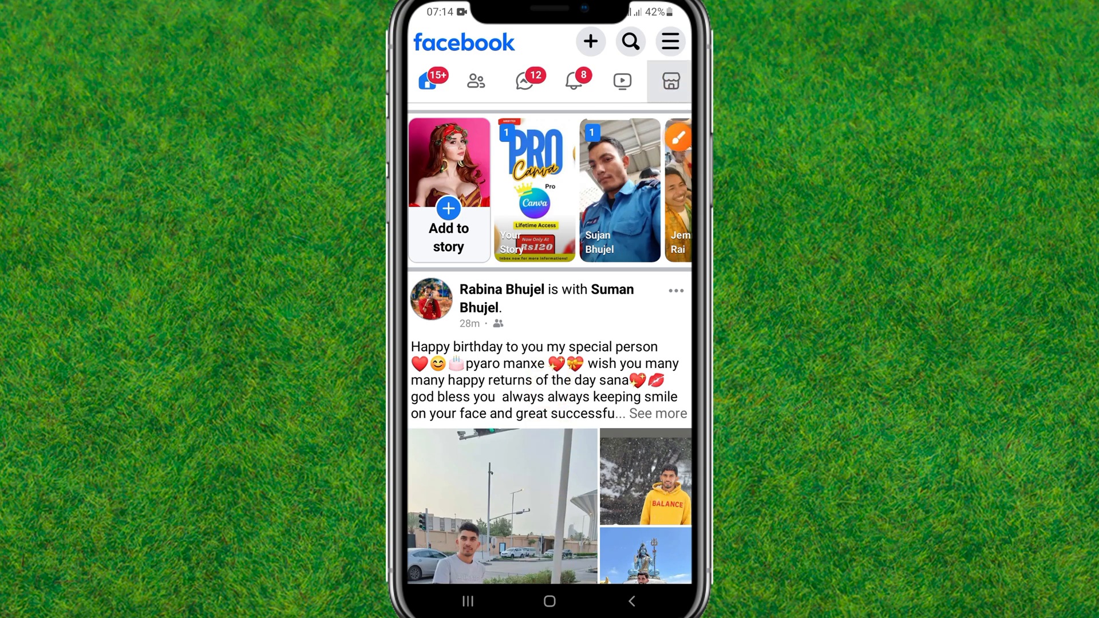
- Tap Facebook's Marketplace tab icon to load the listings
{"action": "left_click", "coordinate": [668, 80]}
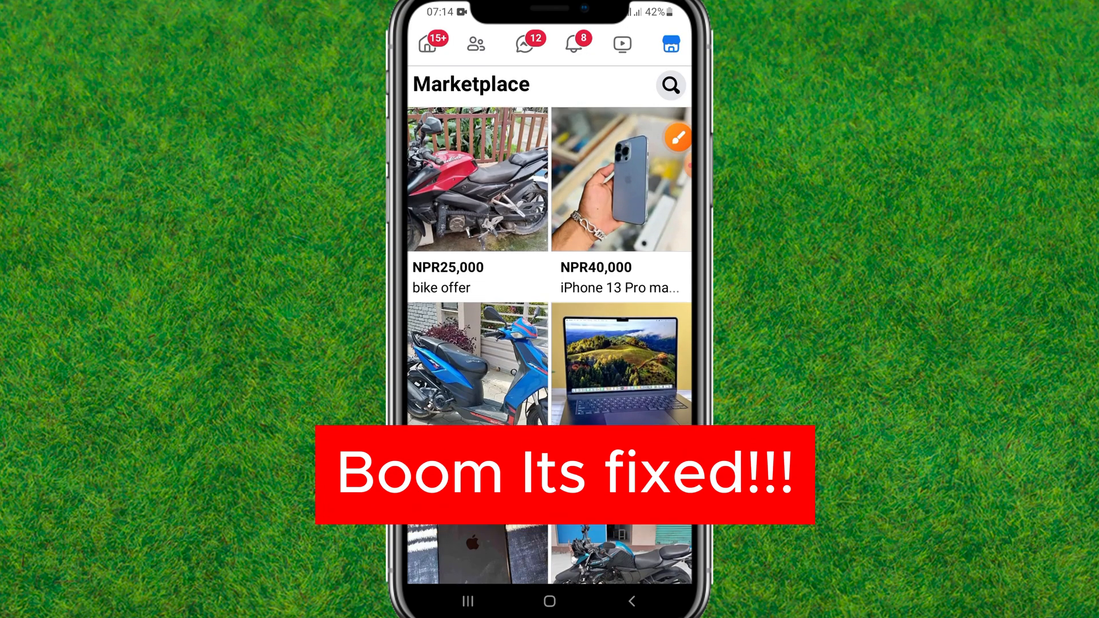